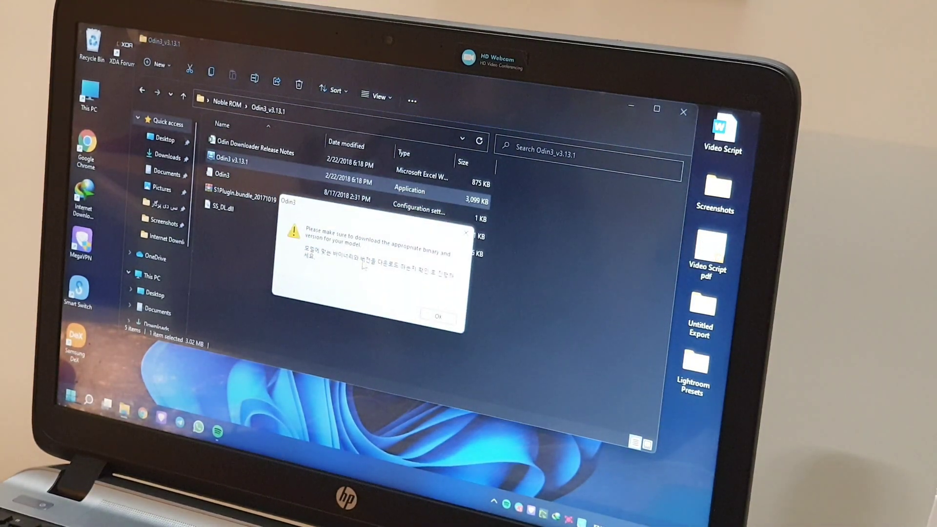
# Step: Acknowledge the binary warning and uncheck Auto Reboot in Odin3's Options
pyautogui.click(438, 316)
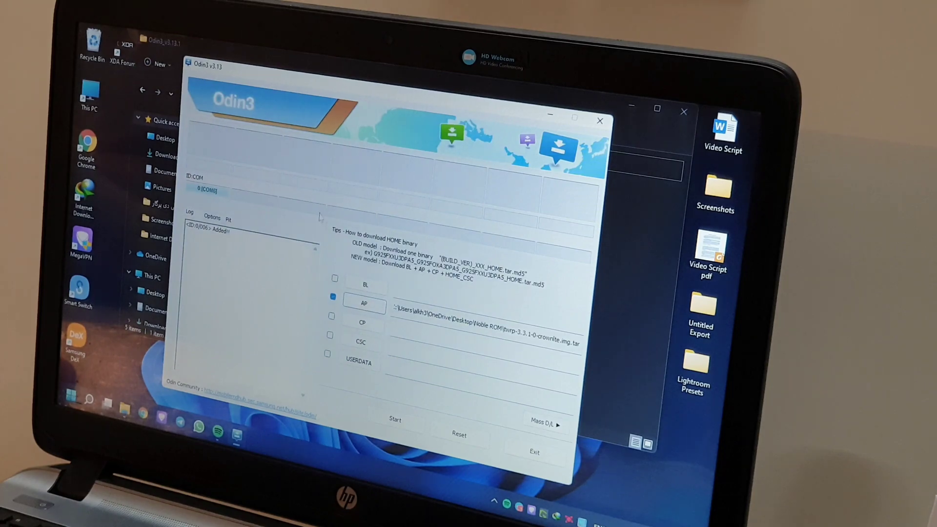
pyautogui.click(212, 216)
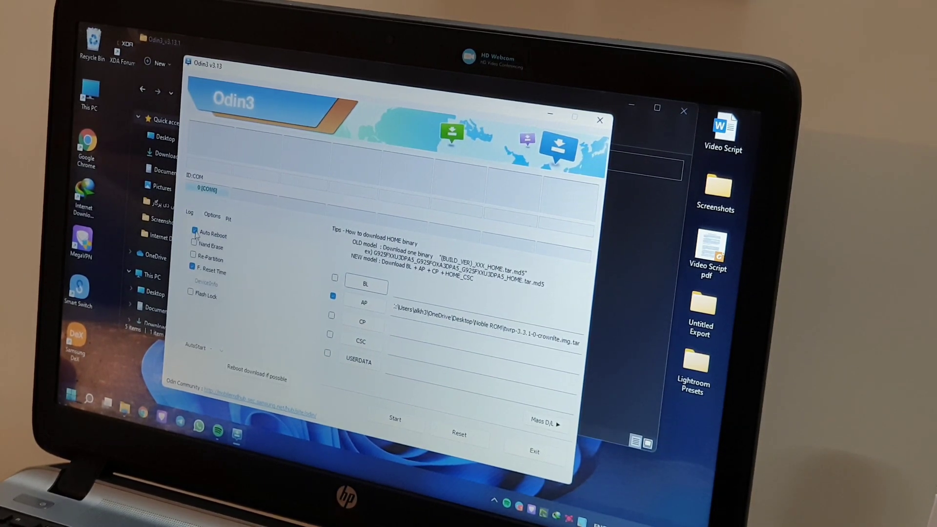
pyautogui.click(195, 232)
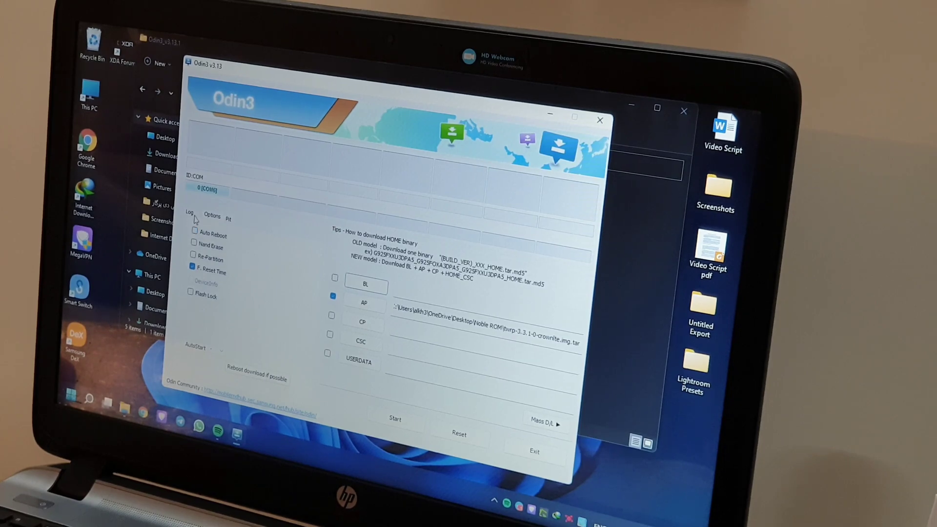
# Step: Return to the Log view and start flashing the TWRP image in the AP slot
pyautogui.click(189, 217)
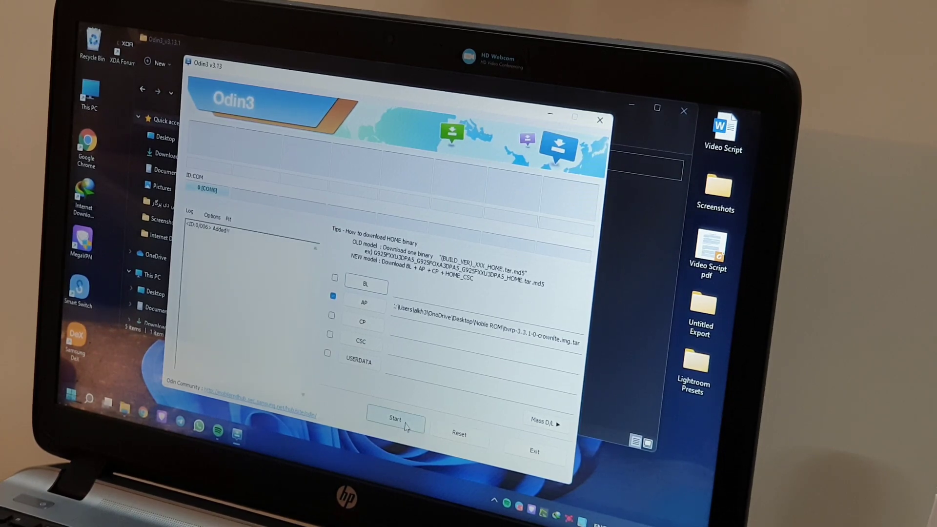
pyautogui.click(395, 418)
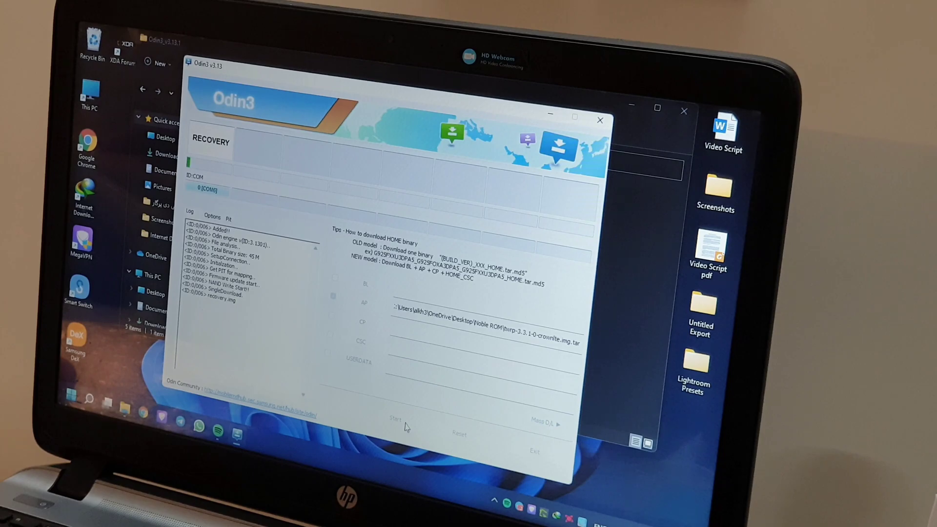